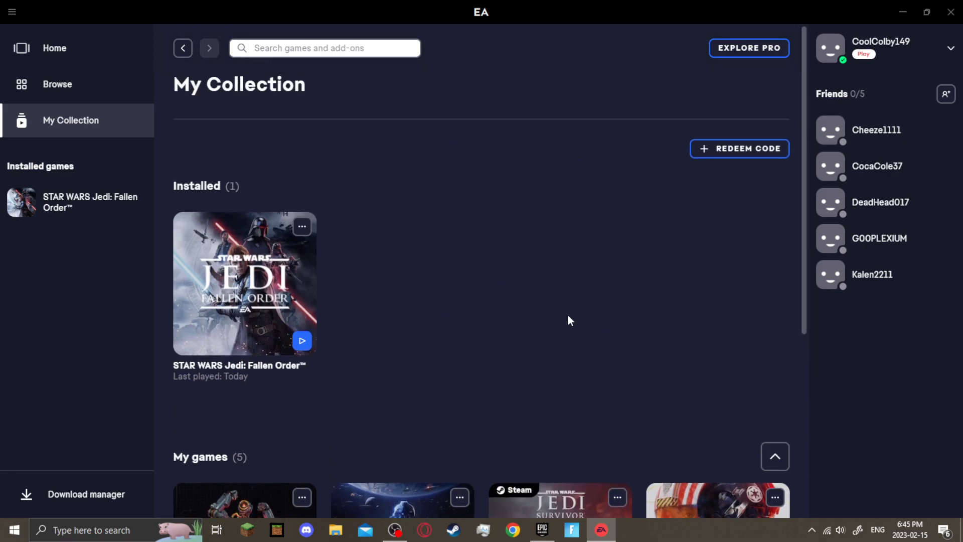
mouse_move(527, 304)
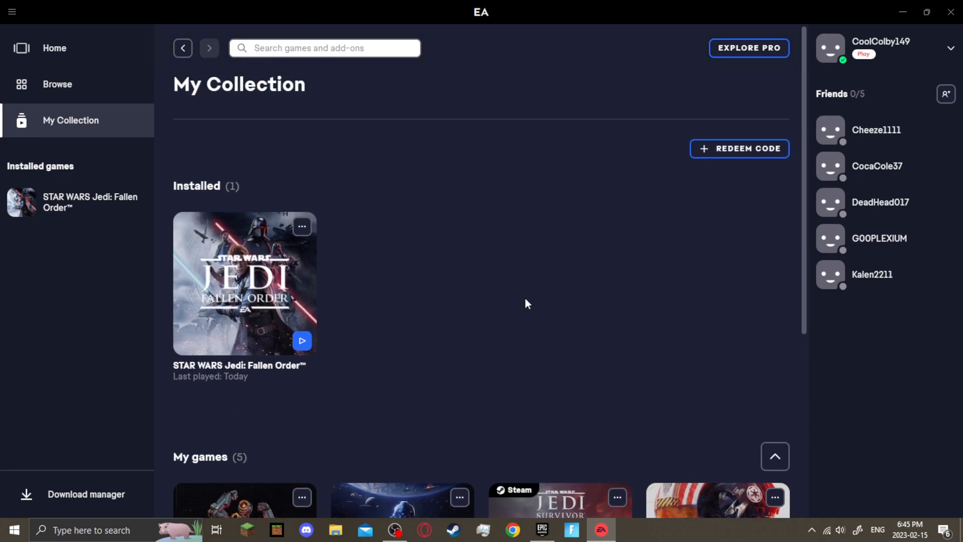
mouse_move(504, 295)
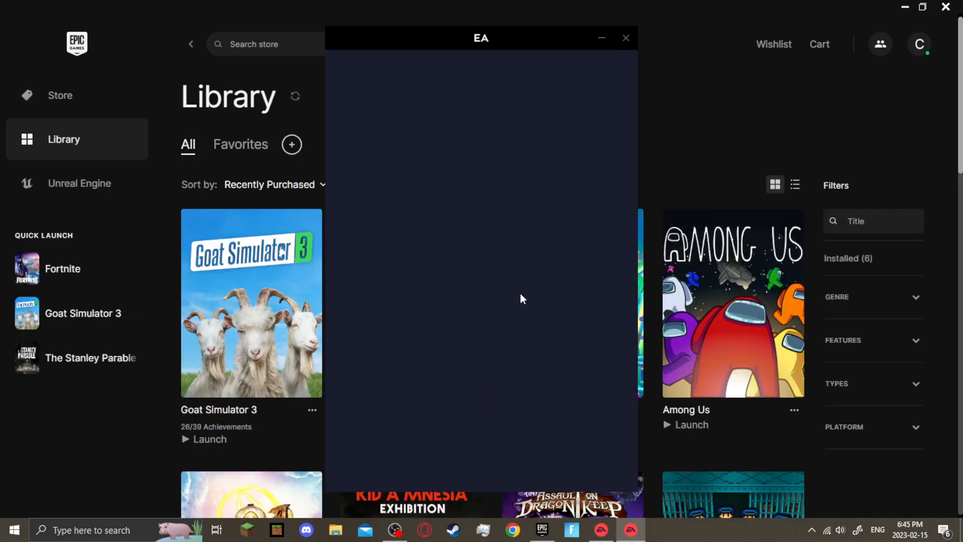
Step: Leave the EA app collection showing Jedi: Fallen Order and bring up the Epic Games library
click(626, 38)
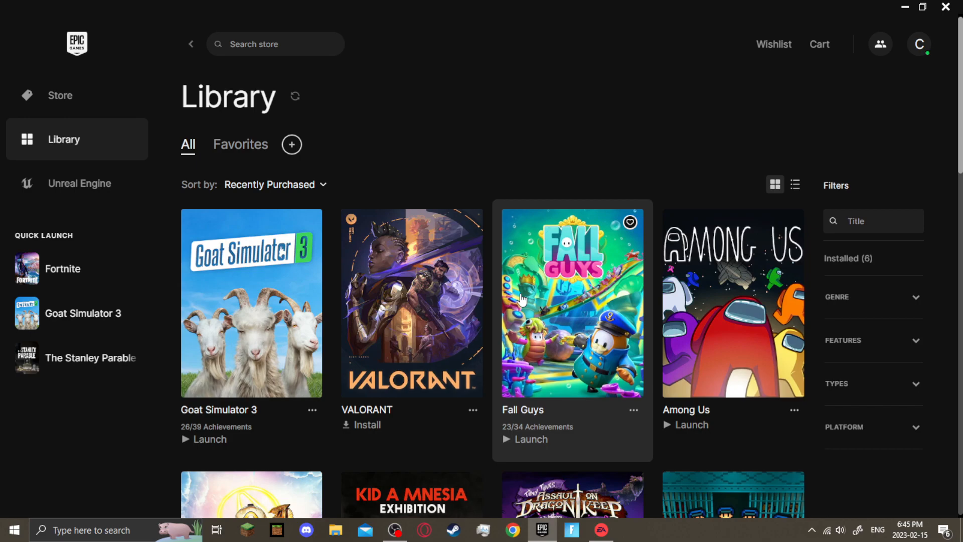
mouse_move(578, 126)
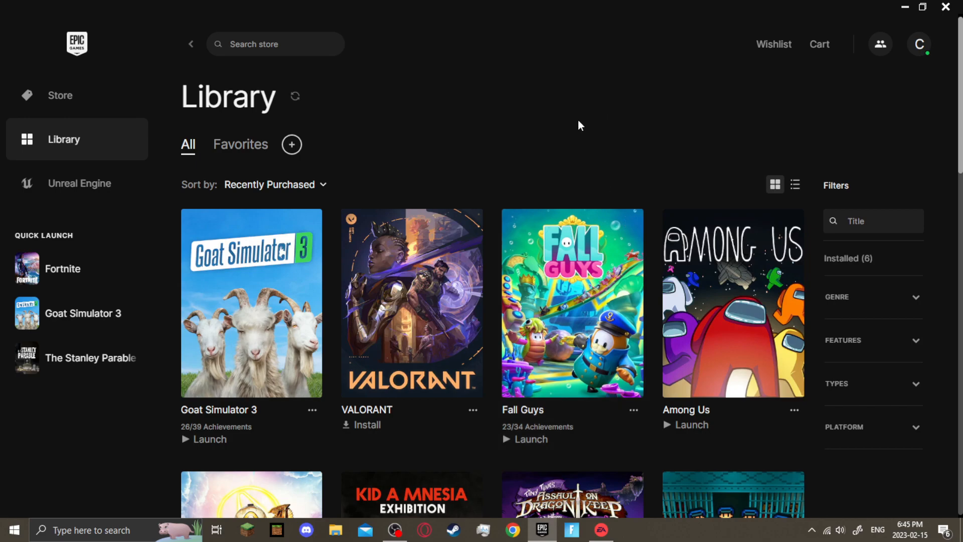
mouse_move(522, 102)
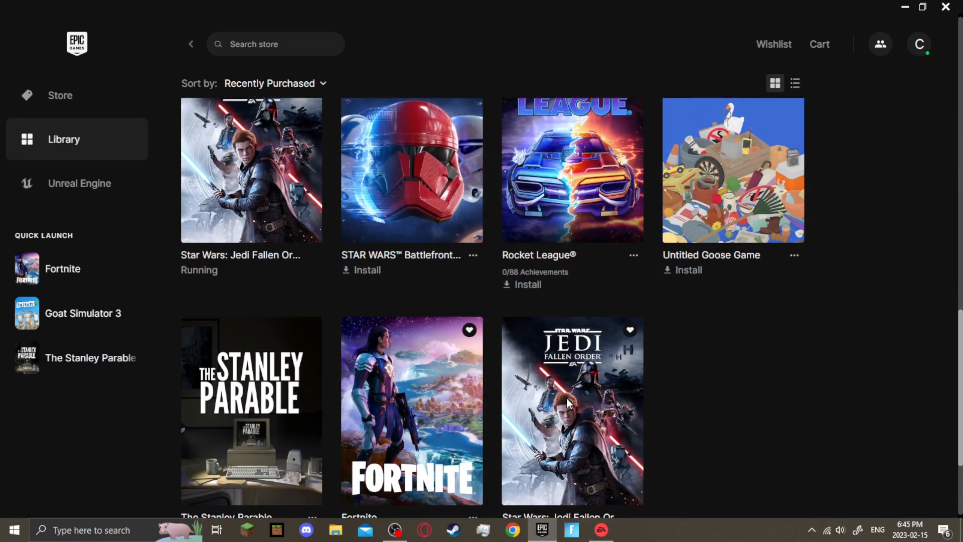
Step: Launch STAR WARS Jedi: Fallen Order from its tile in My Collection
double_click(572, 410)
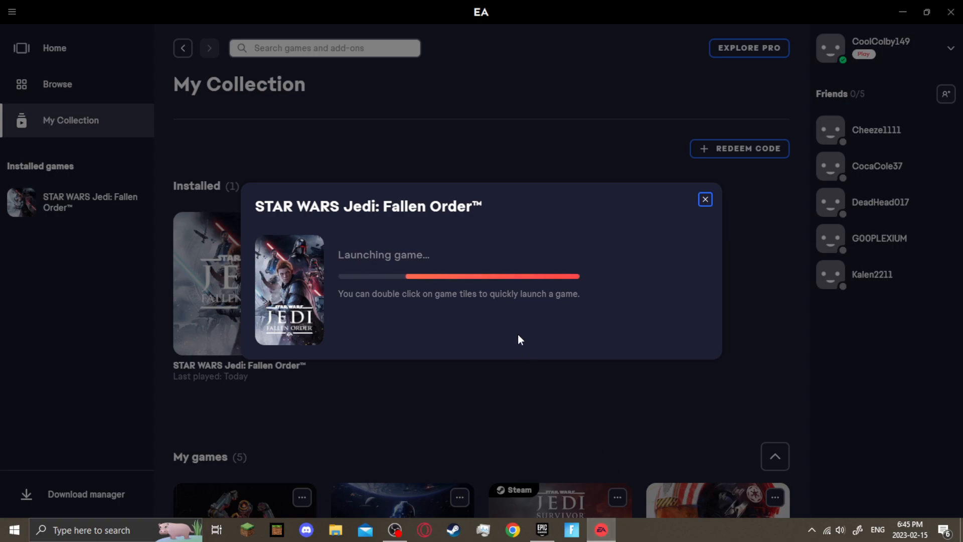
mouse_move(531, 314)
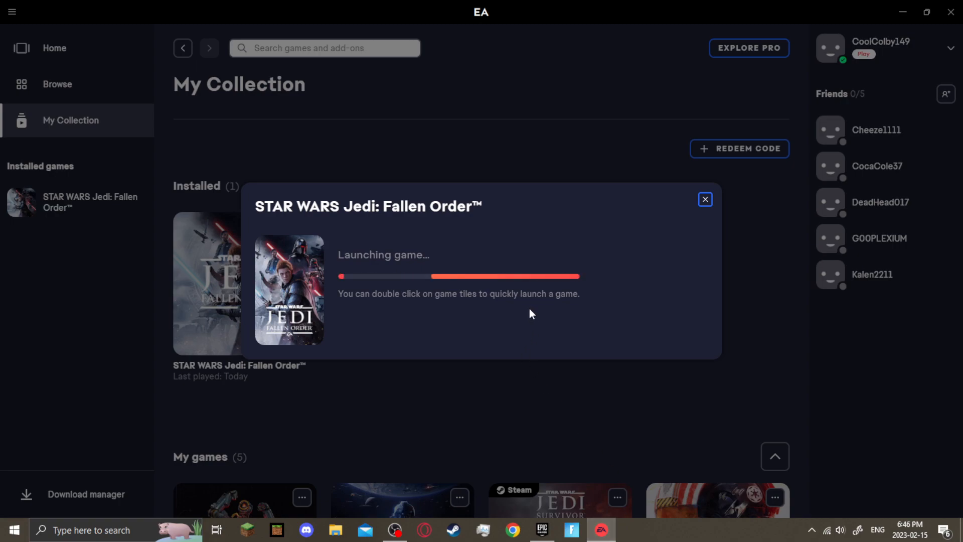
mouse_move(178, 121)
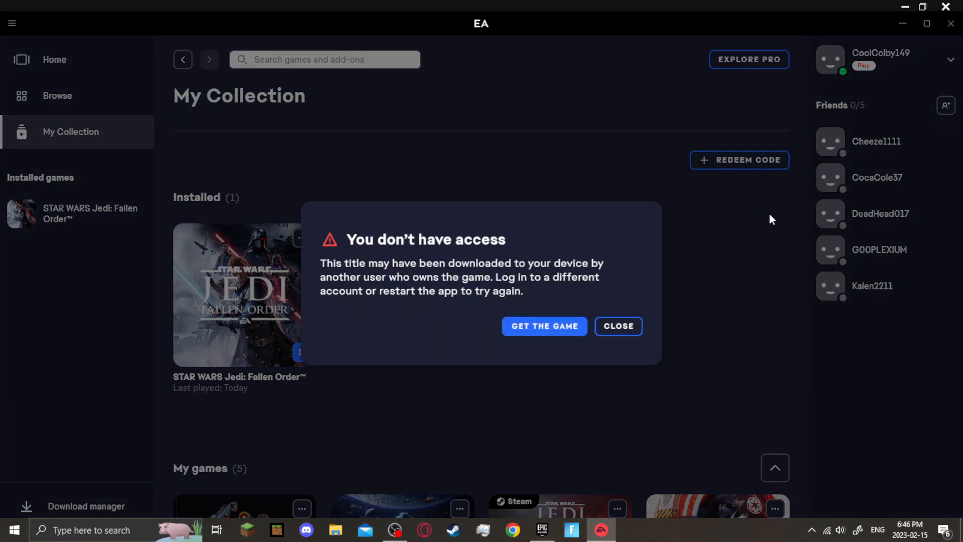
mouse_move(503, 275)
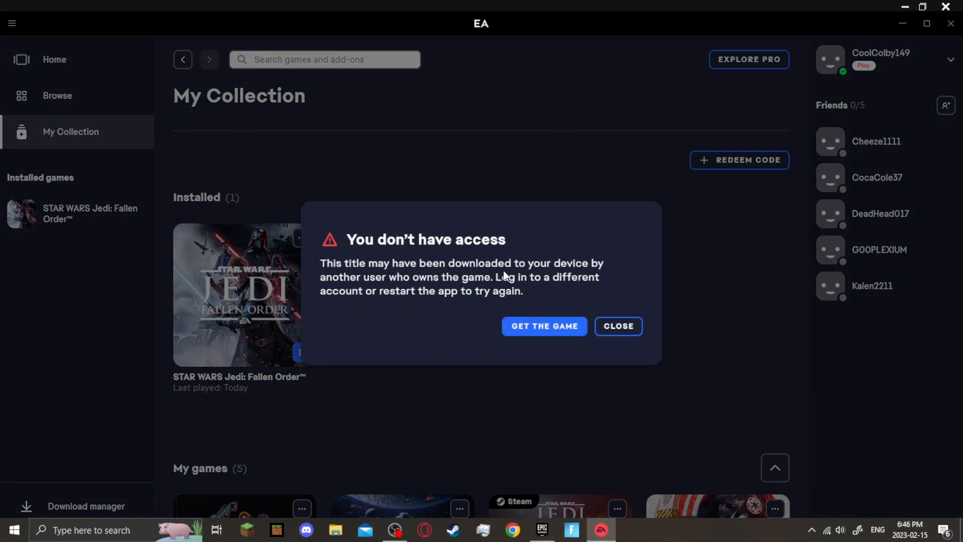
mouse_move(465, 252)
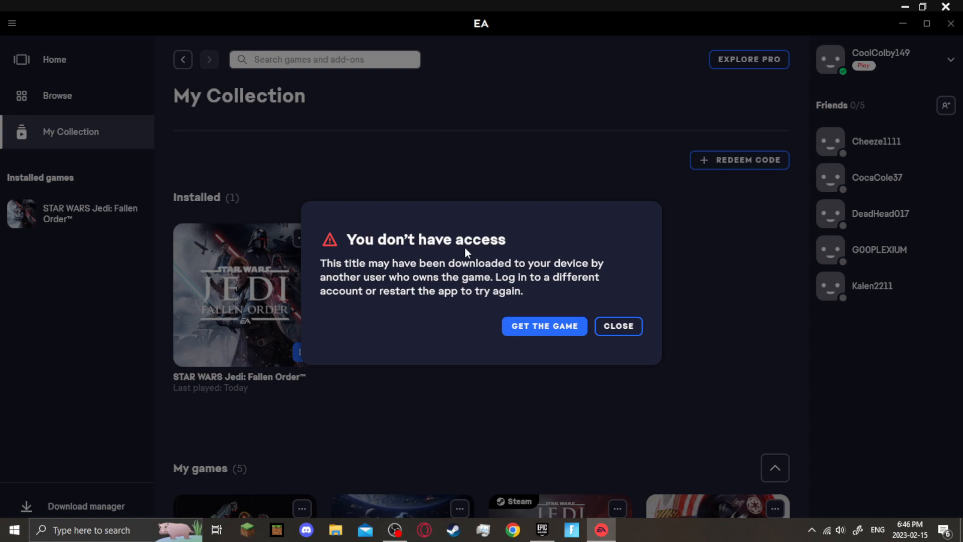
mouse_move(526, 264)
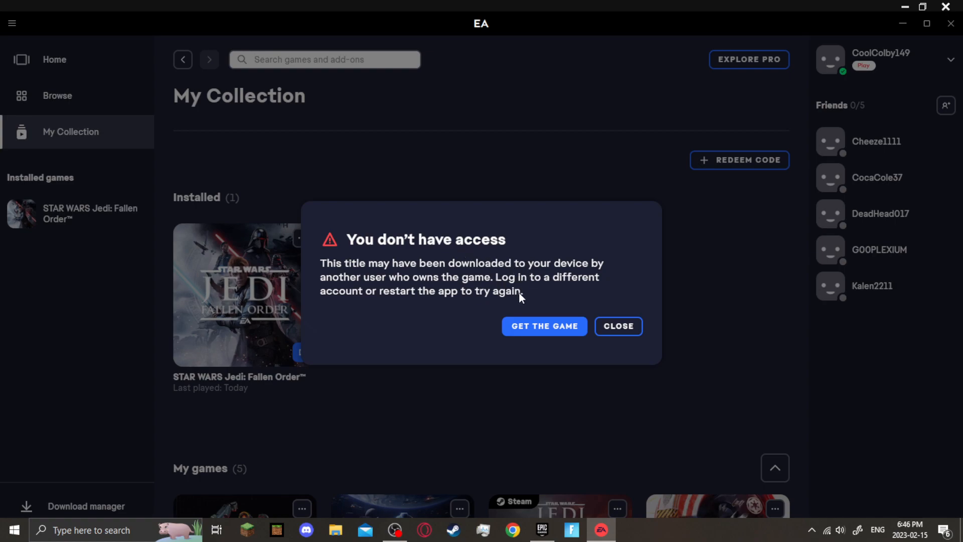
mouse_move(466, 300)
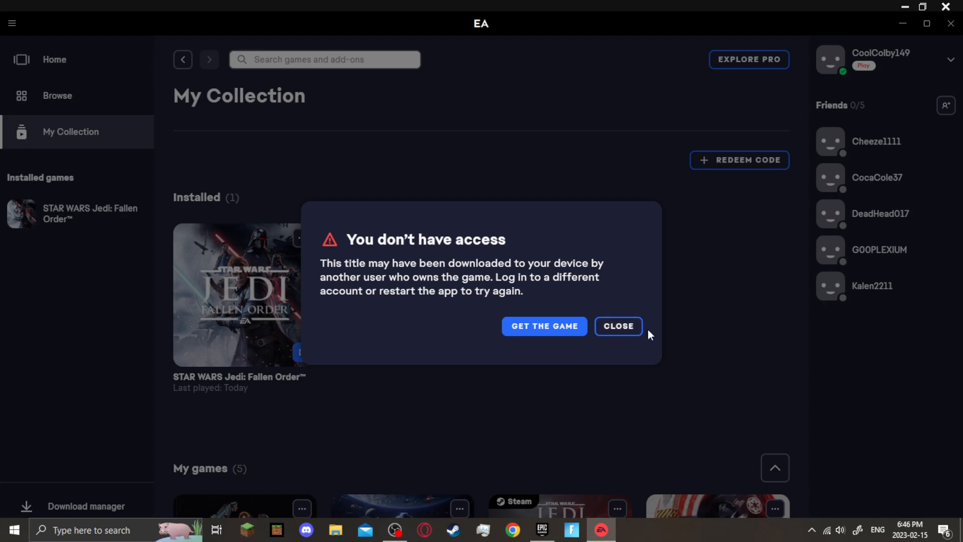
Step: Dismiss the no-access warning, then scroll the Epic Games library to Jedi: Fallen Order
click(617, 326)
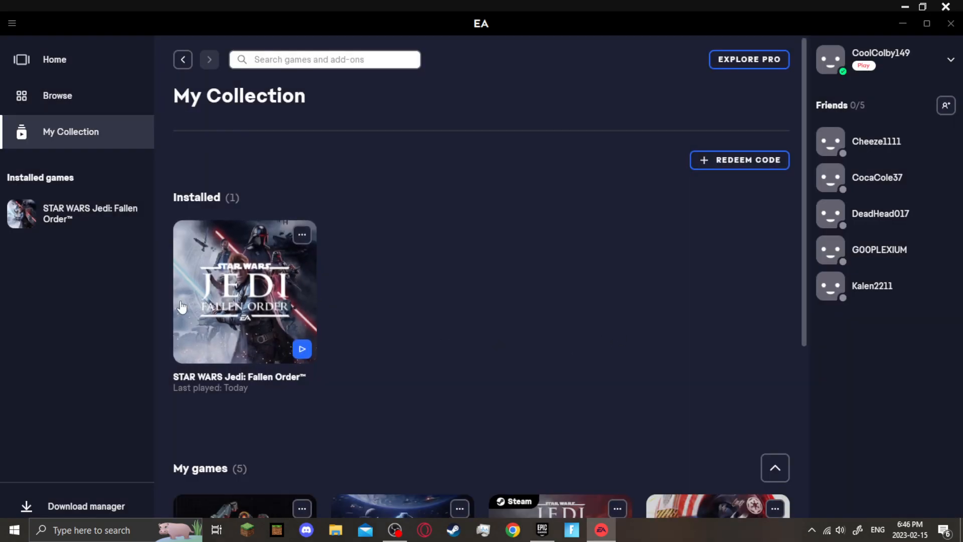
mouse_move(227, 282)
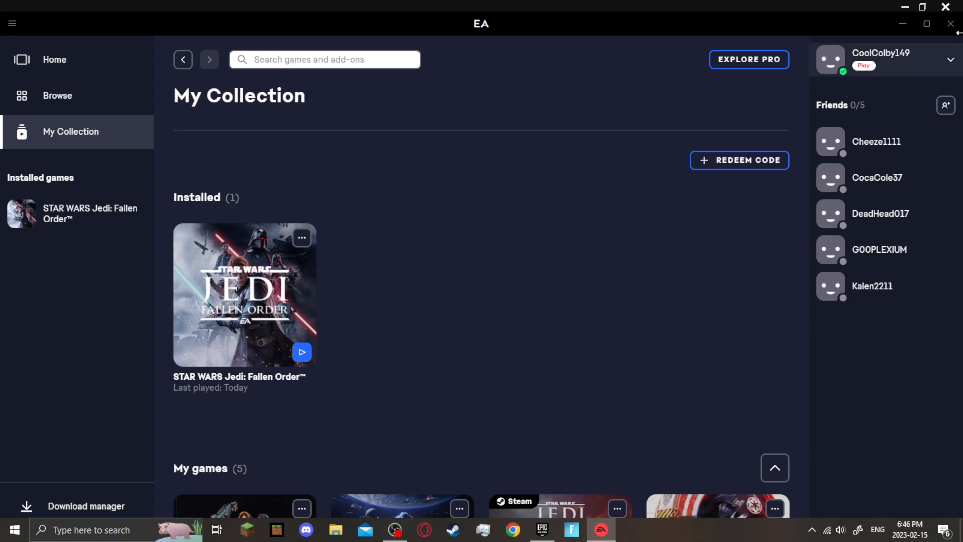
mouse_move(843, 68)
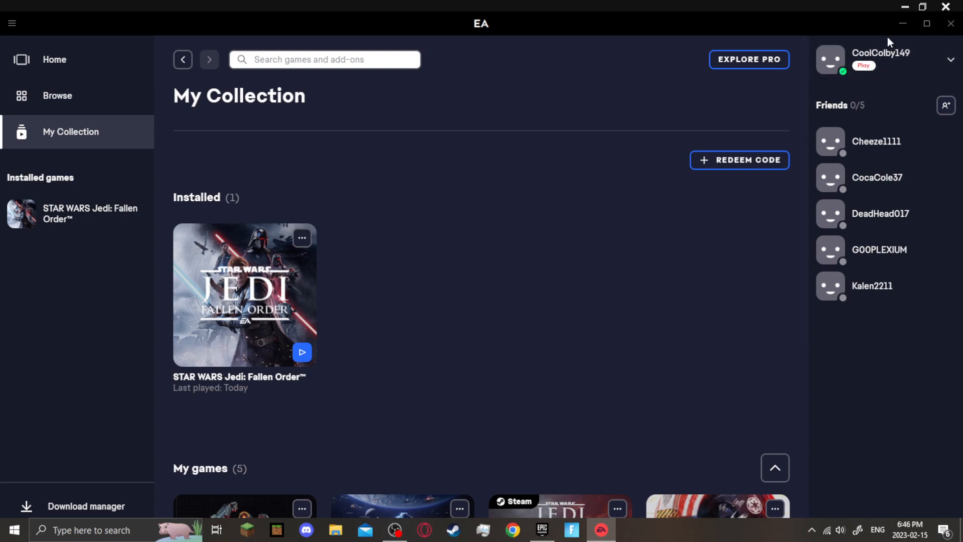
mouse_move(611, 193)
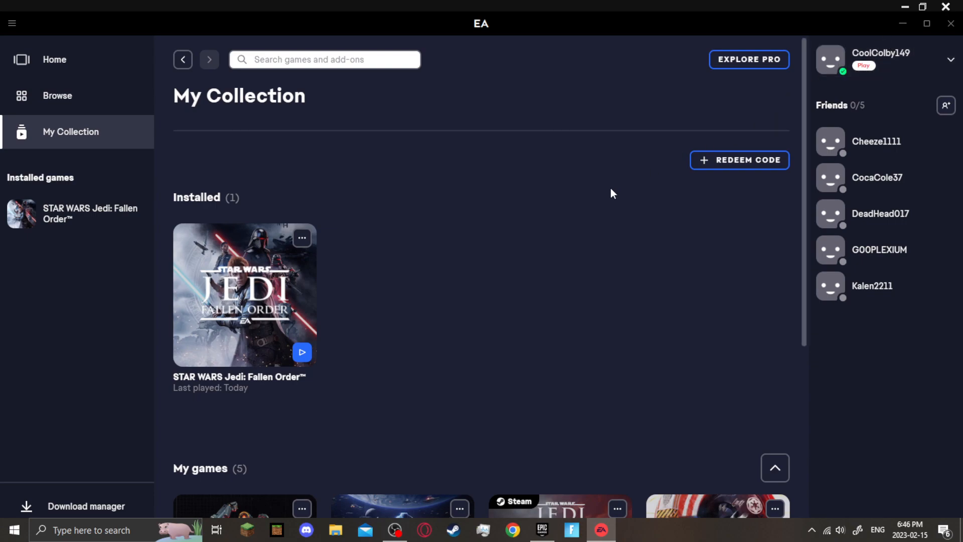
mouse_move(610, 194)
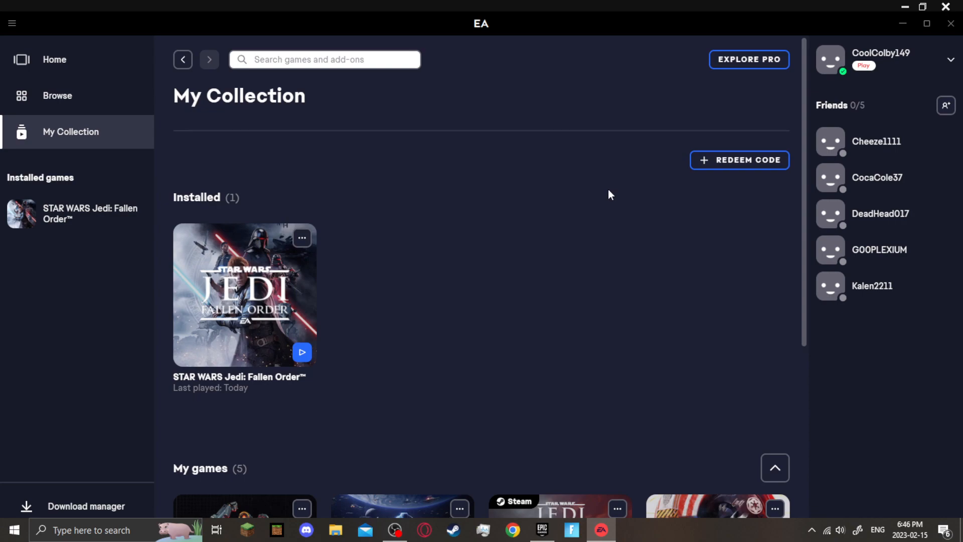
mouse_move(881, 61)
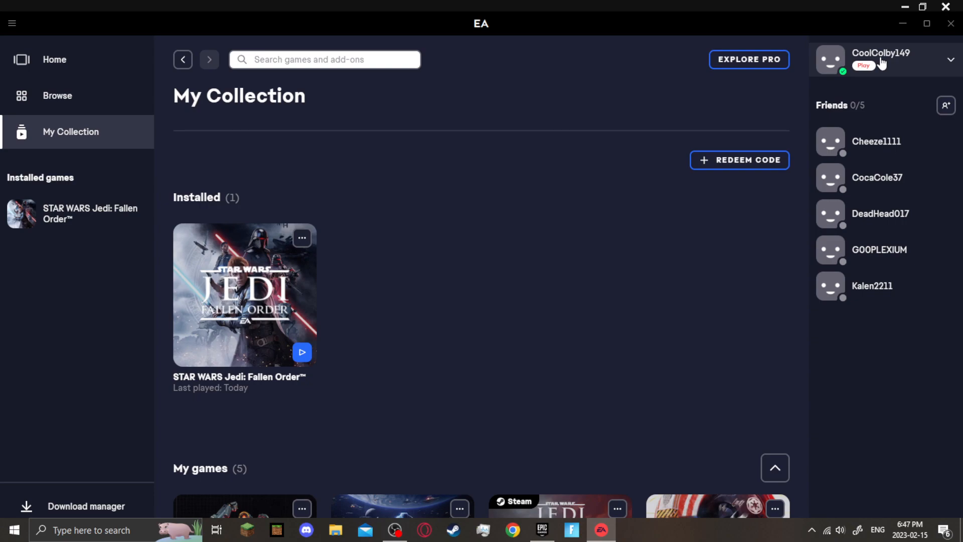
mouse_move(27, 451)
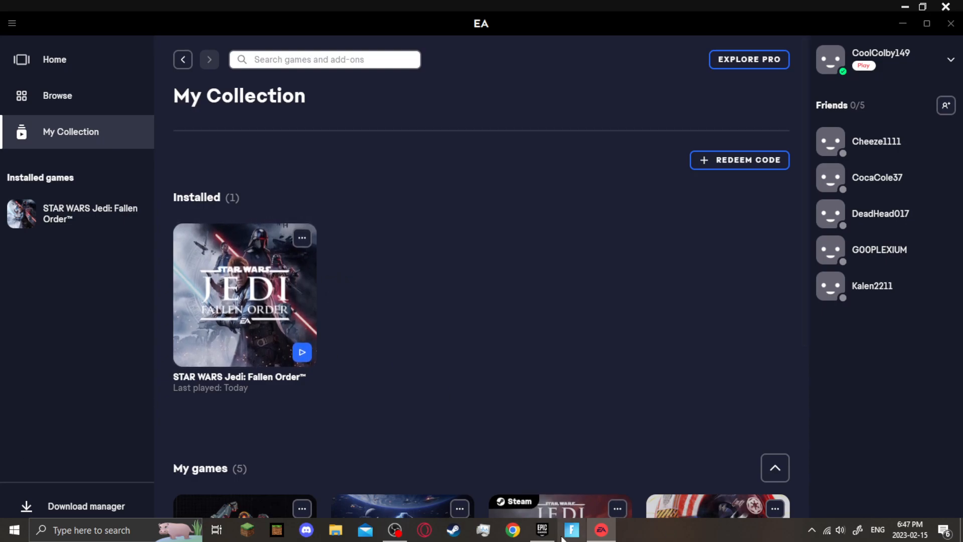
click(541, 530)
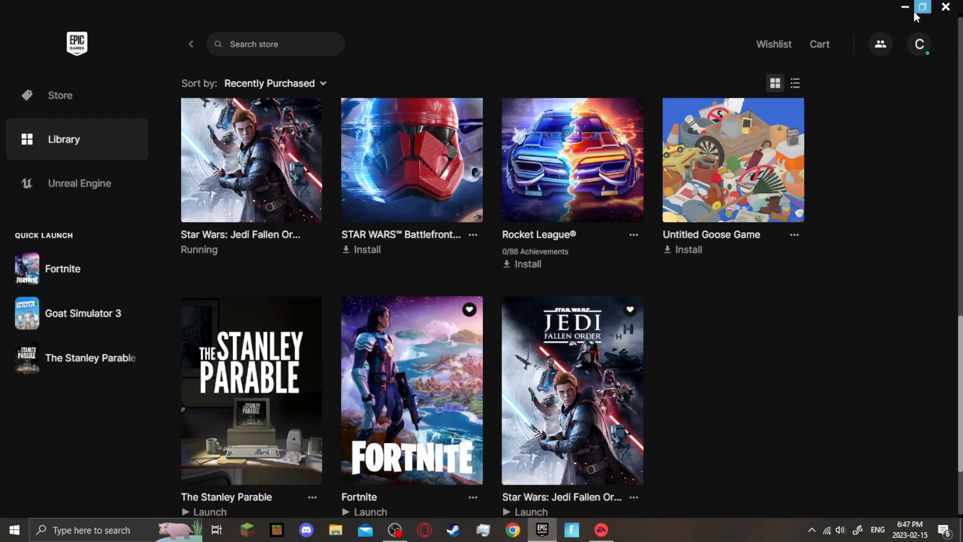
mouse_move(744, 275)
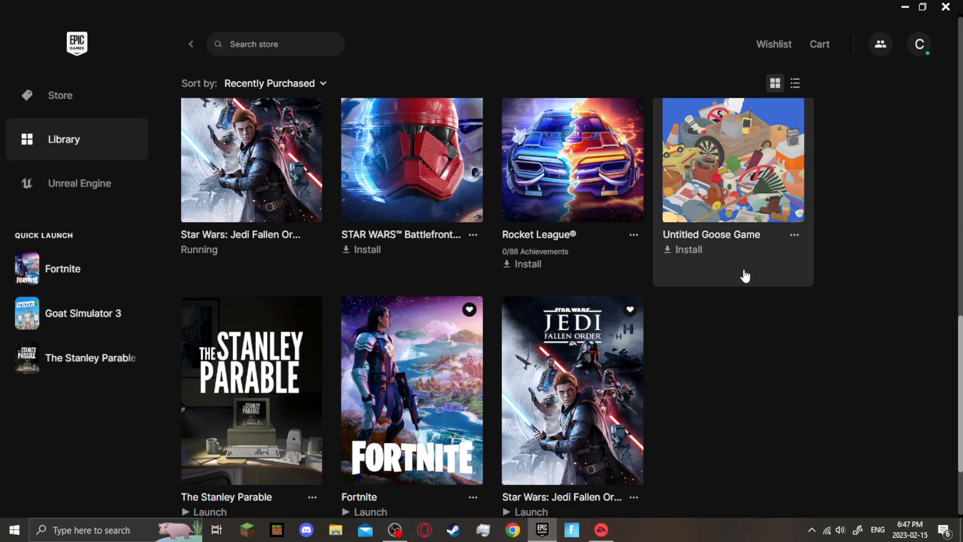
scroll(down, 3)
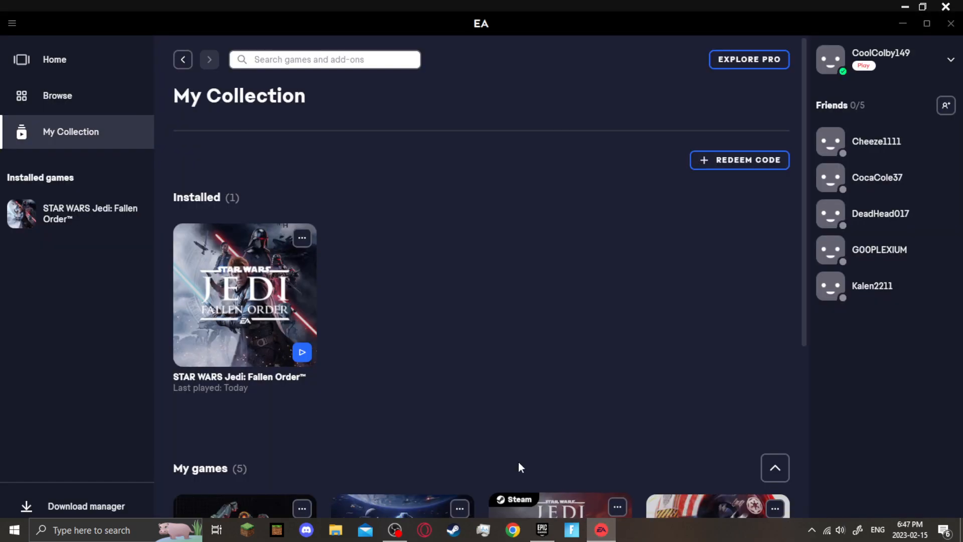
mouse_move(495, 443)
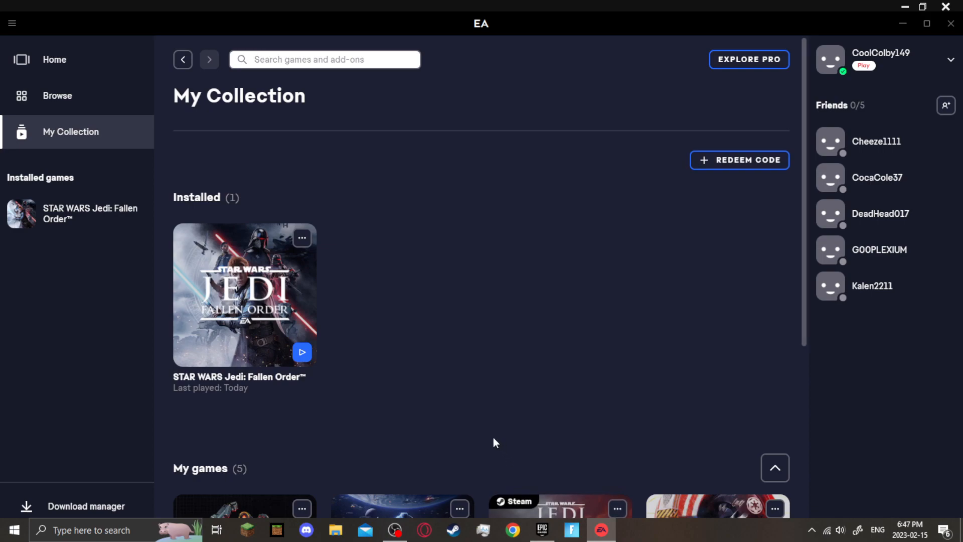
mouse_move(349, 369)
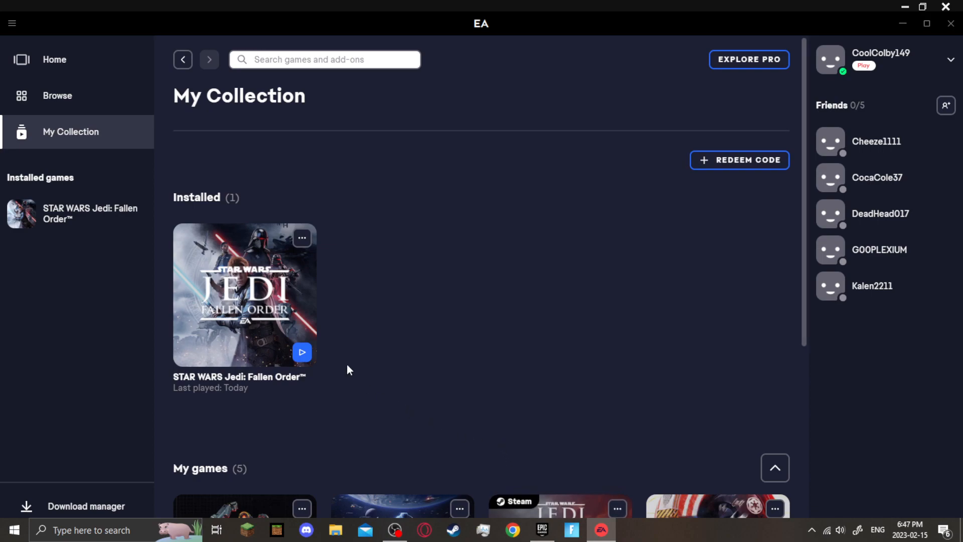
click(57, 96)
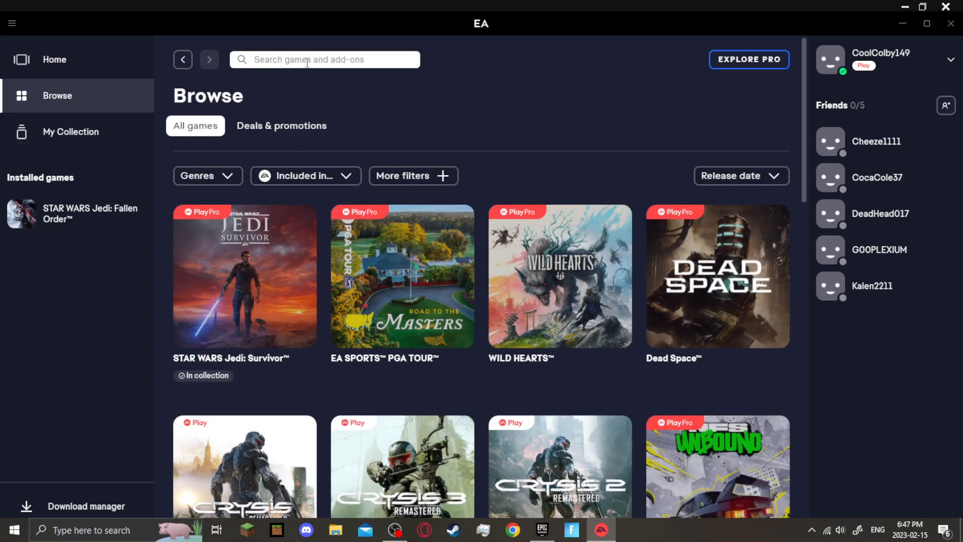
text(jedi)
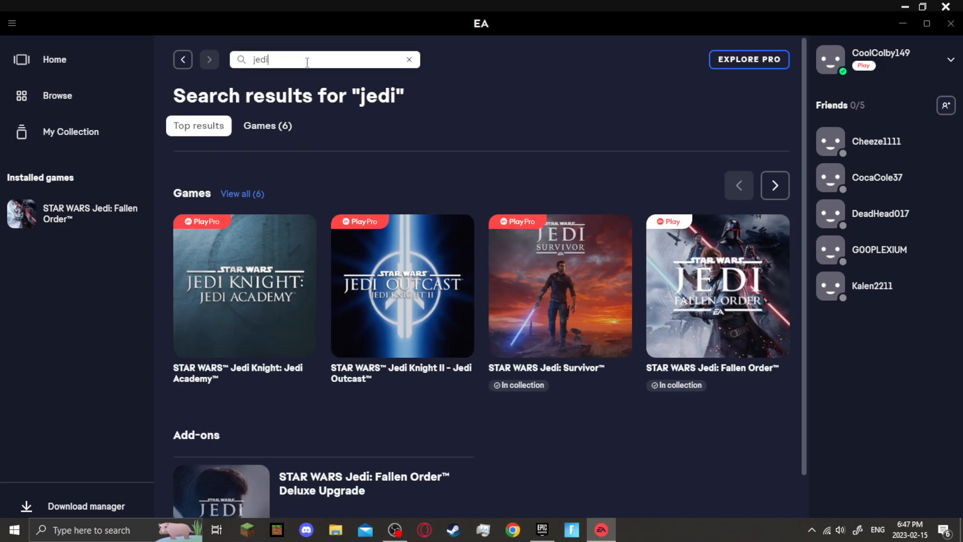
scroll(down, 3)
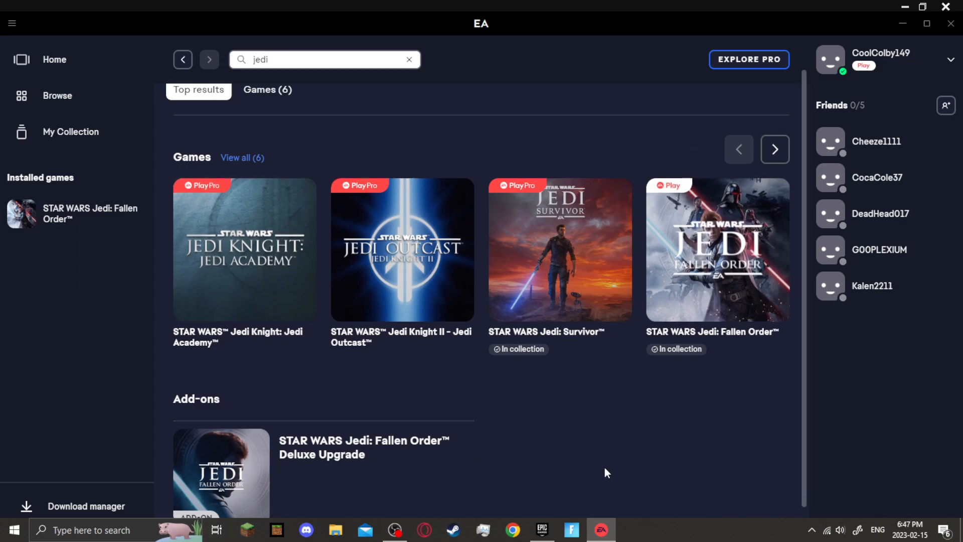
scroll(down, 3)
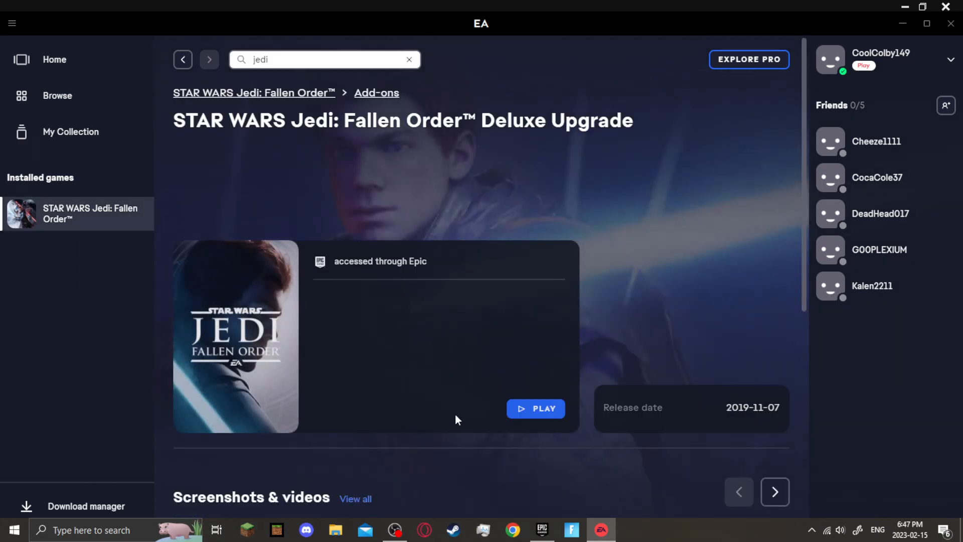
mouse_move(540, 416)
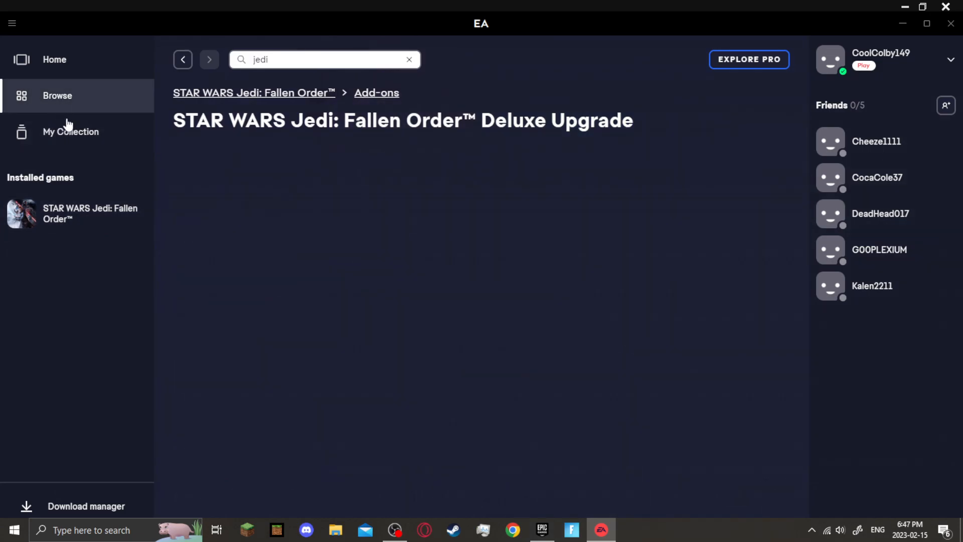
click(71, 132)
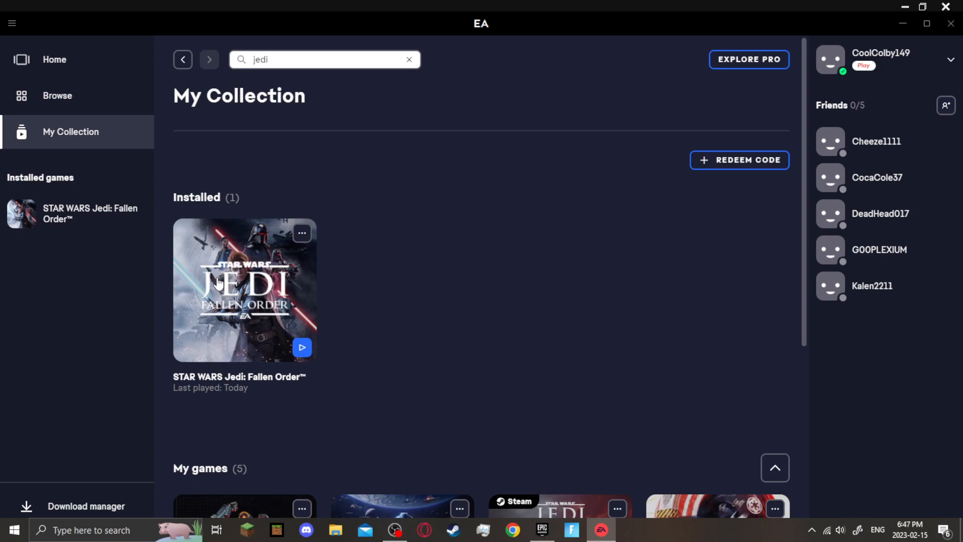
mouse_move(421, 289)
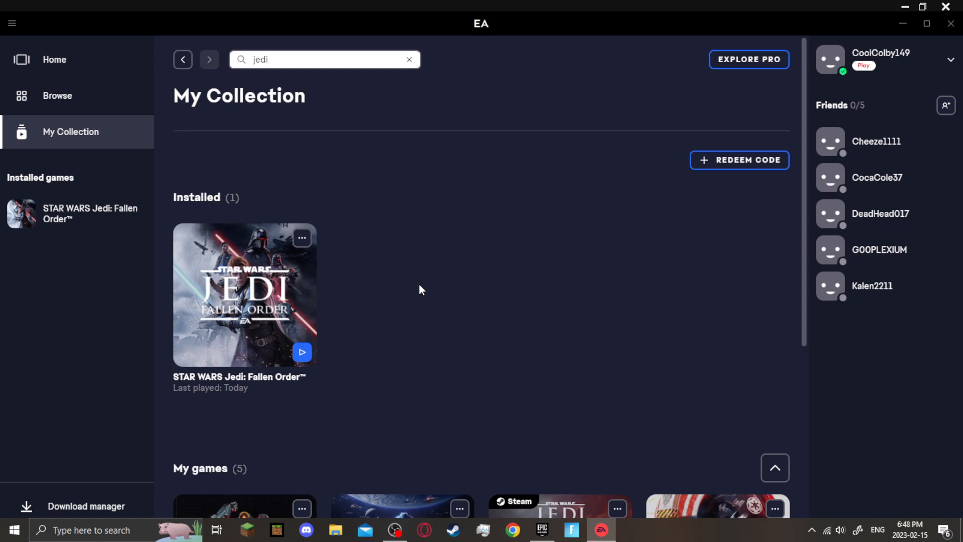
mouse_move(128, 135)
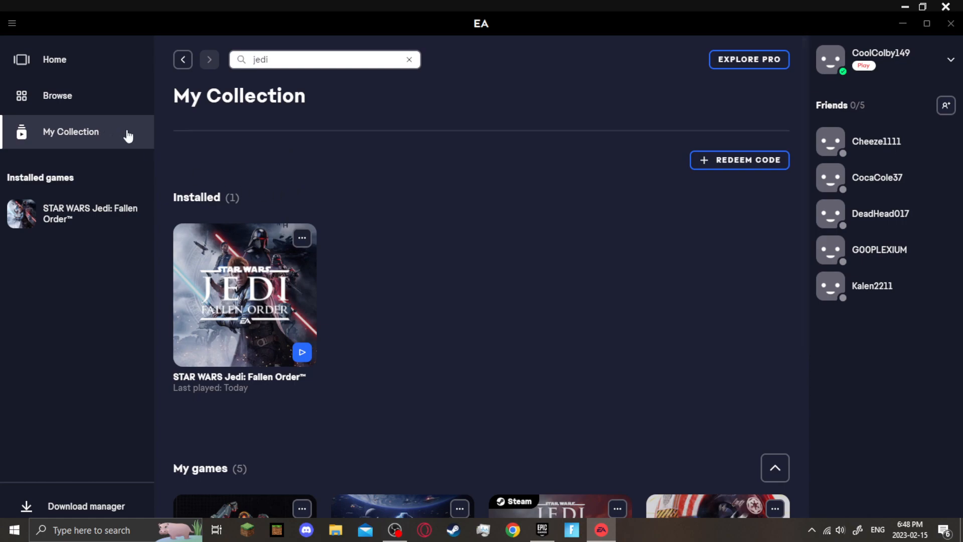
mouse_move(267, 362)
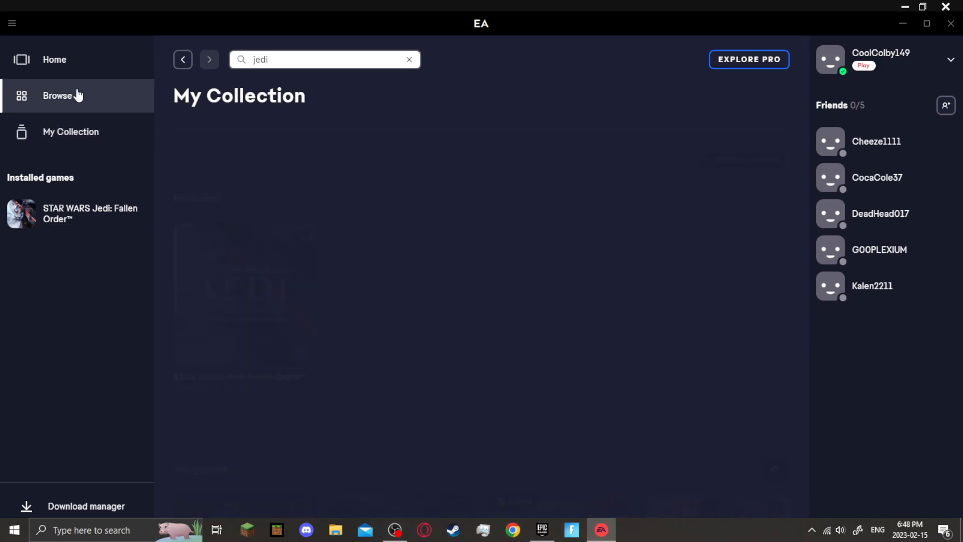
Step: Search Browse for 'jedi', play from the Deluxe Upgrade page, then open the Start menu
click(58, 96)
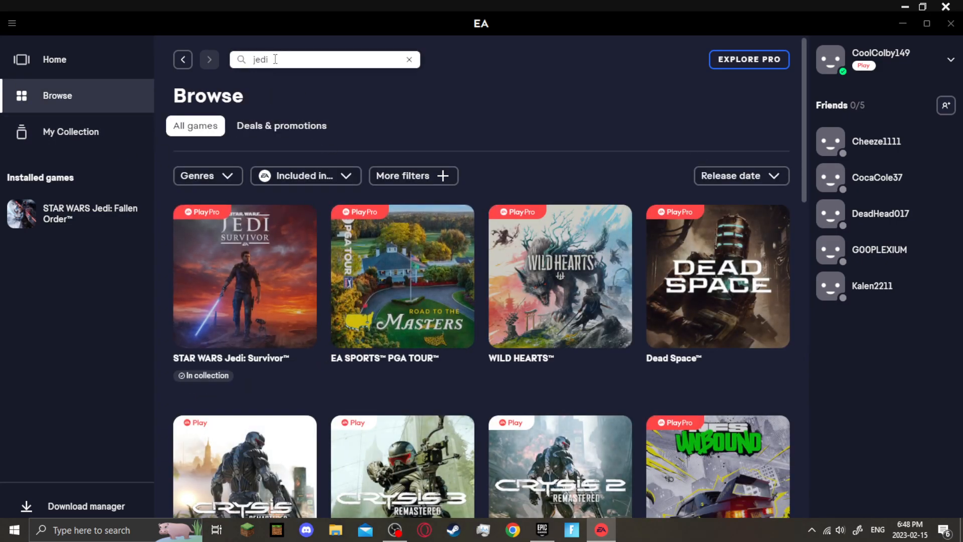
key(Enter)
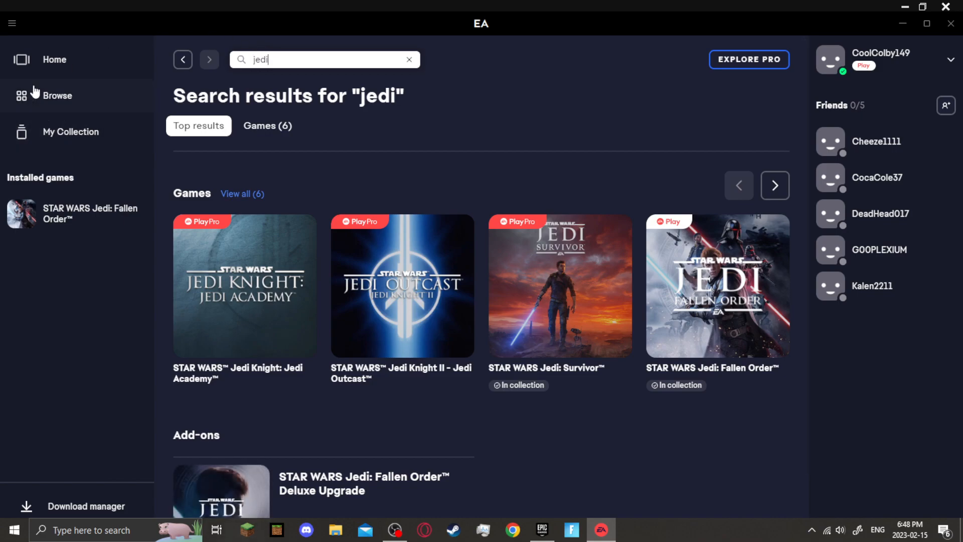
scroll(down, 3)
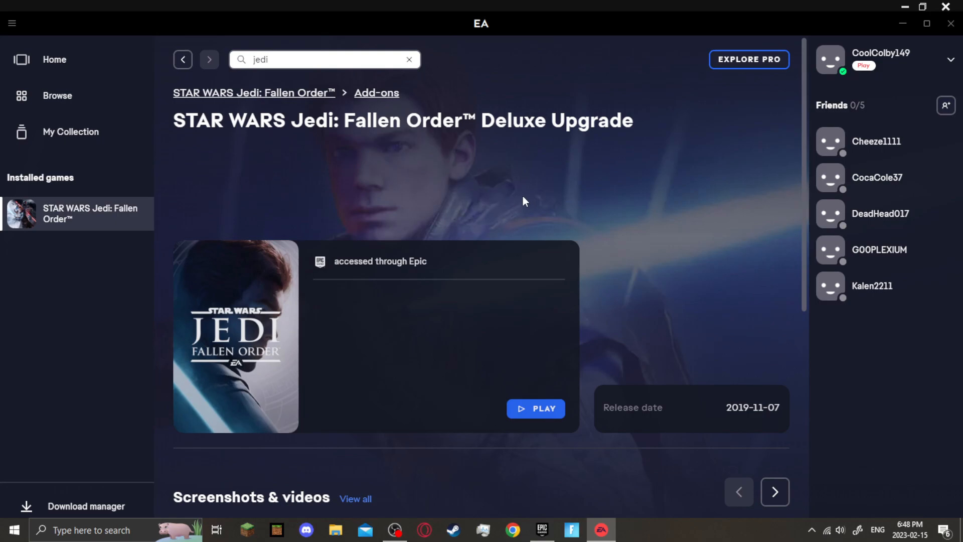
mouse_move(424, 152)
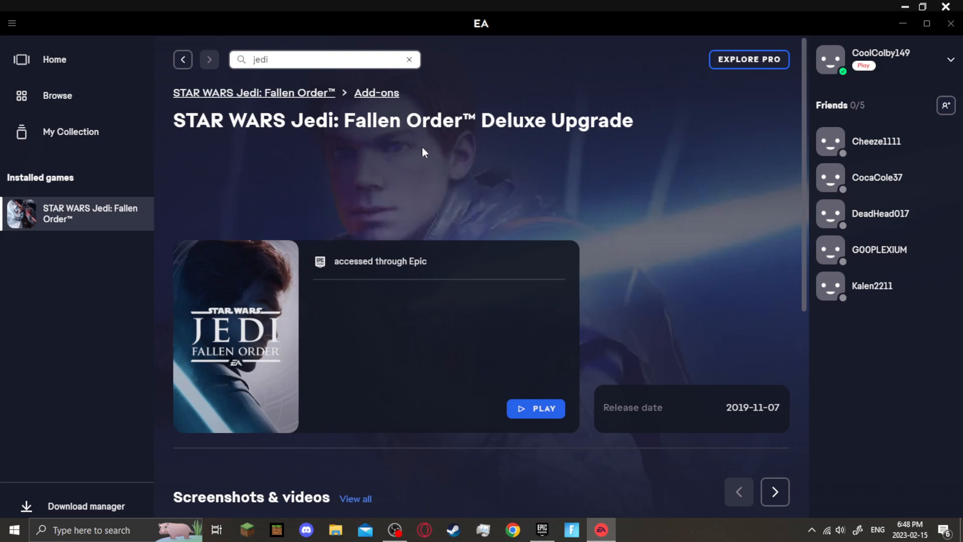
click(535, 407)
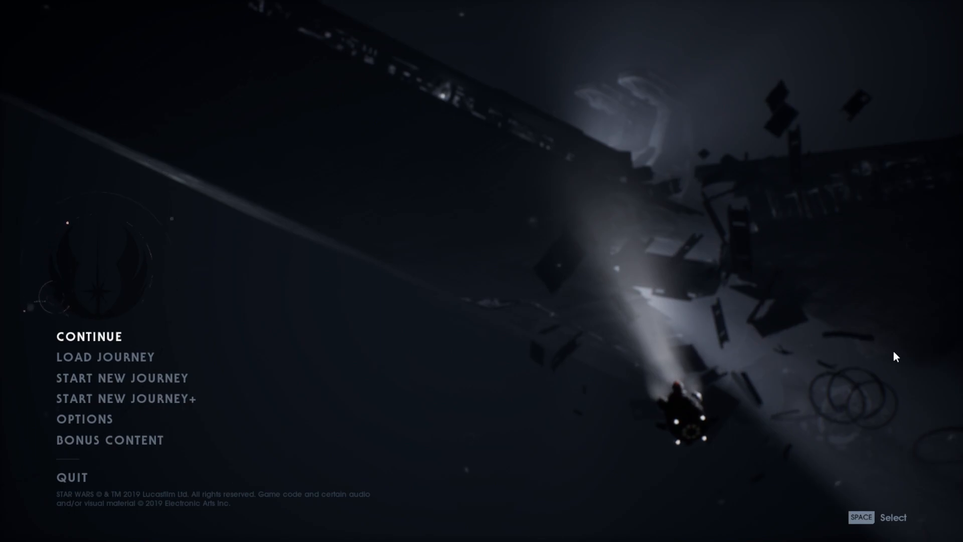
mouse_move(121, 378)
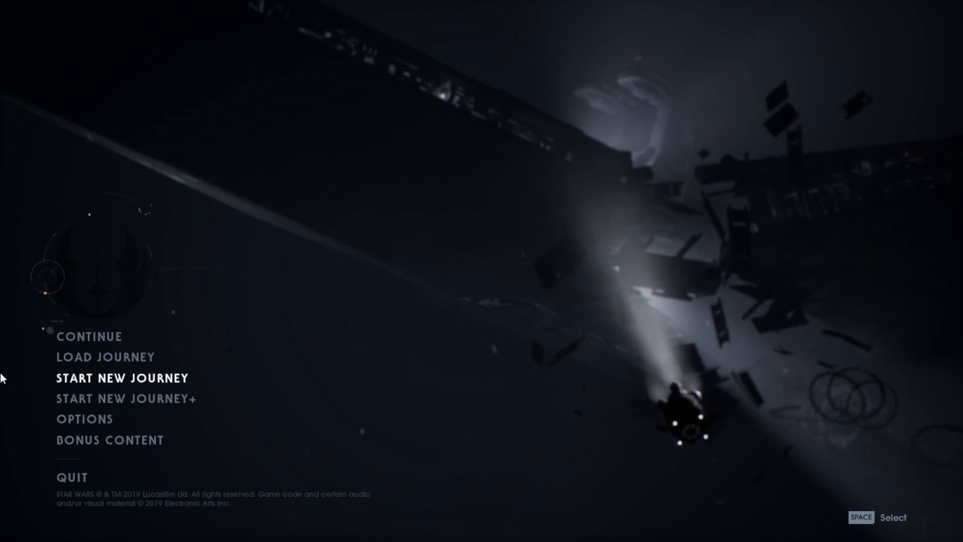
click(14, 529)
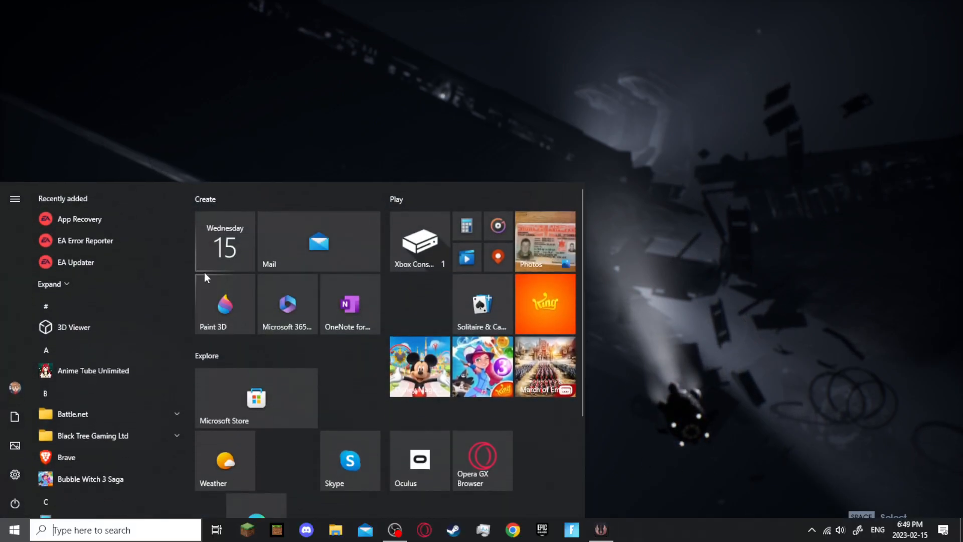